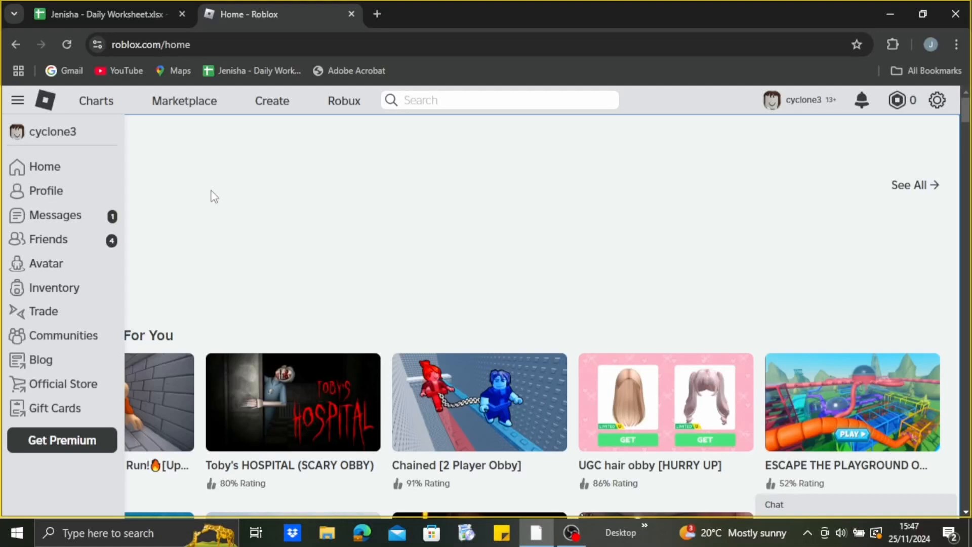
{"action": "mouse_move", "coordinate": [344, 286]}
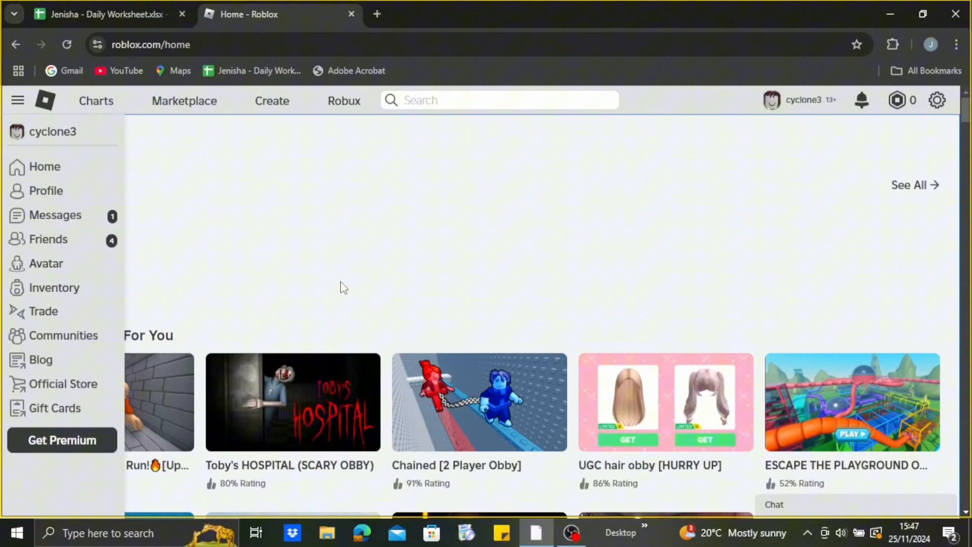
Step: Go to the Marketplace catalog listing All Items
{"action": "left_click", "coordinate": [184, 100]}
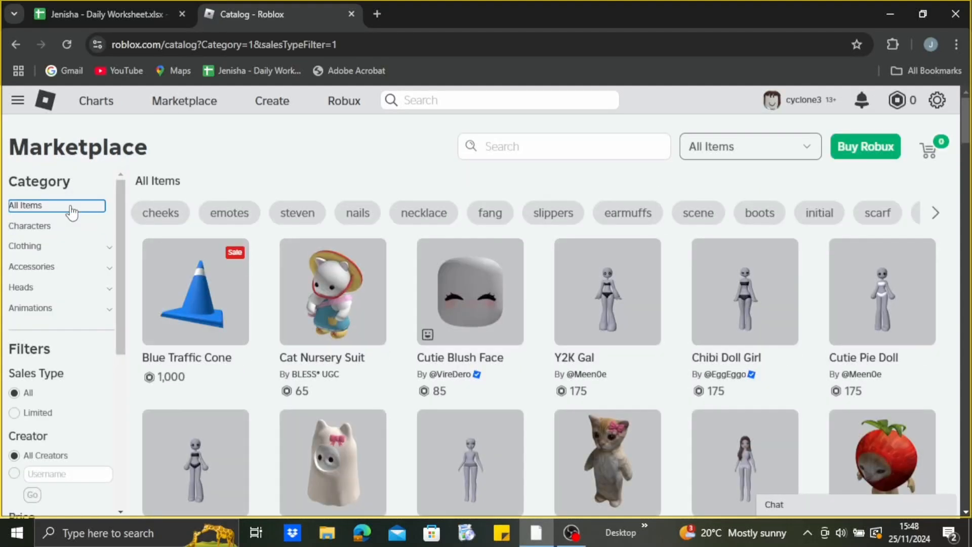
{"action": "mouse_move", "coordinate": [71, 275]}
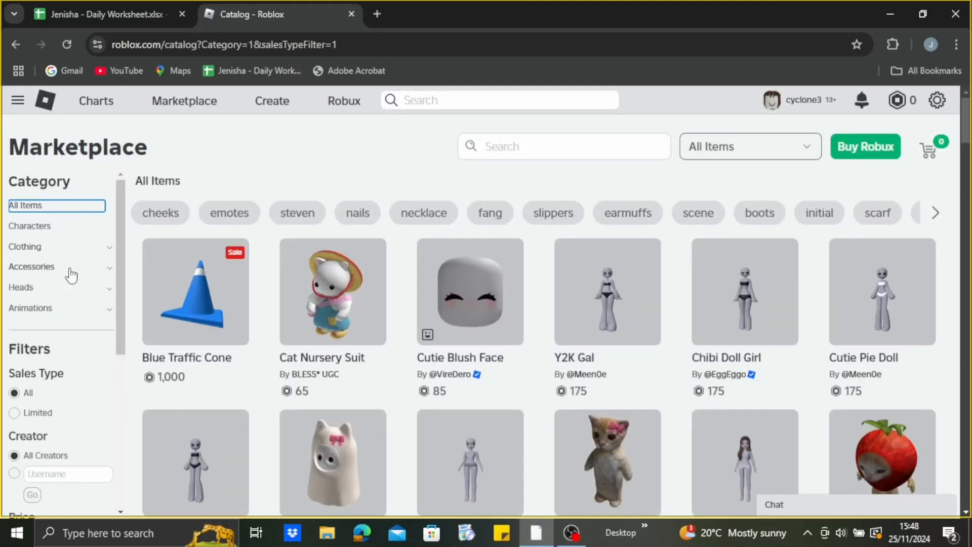
Step: Filter to Face accessories, view Flustered Heart Eyes Face - Light and bring up save options for its image
{"action": "left_click", "coordinate": [32, 266]}
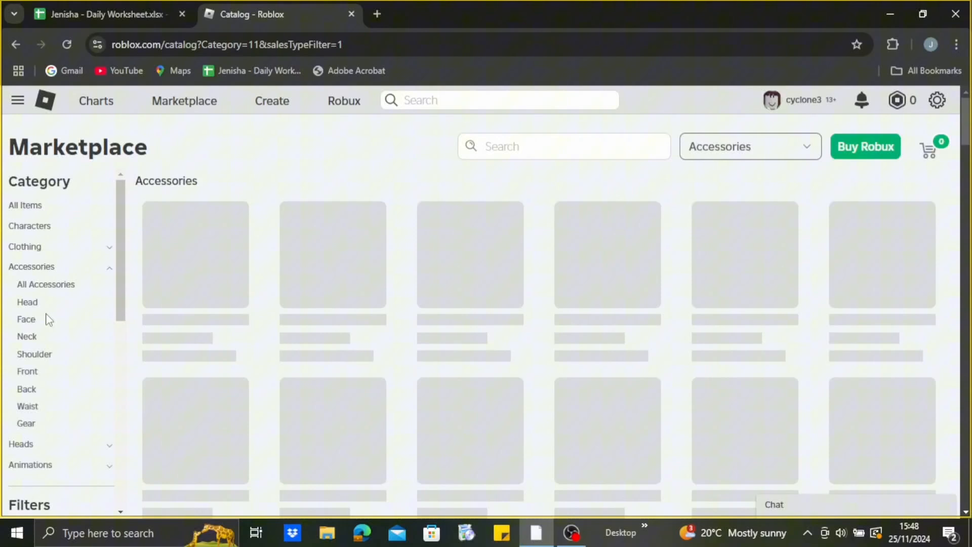
{"action": "left_click", "coordinate": [26, 319]}
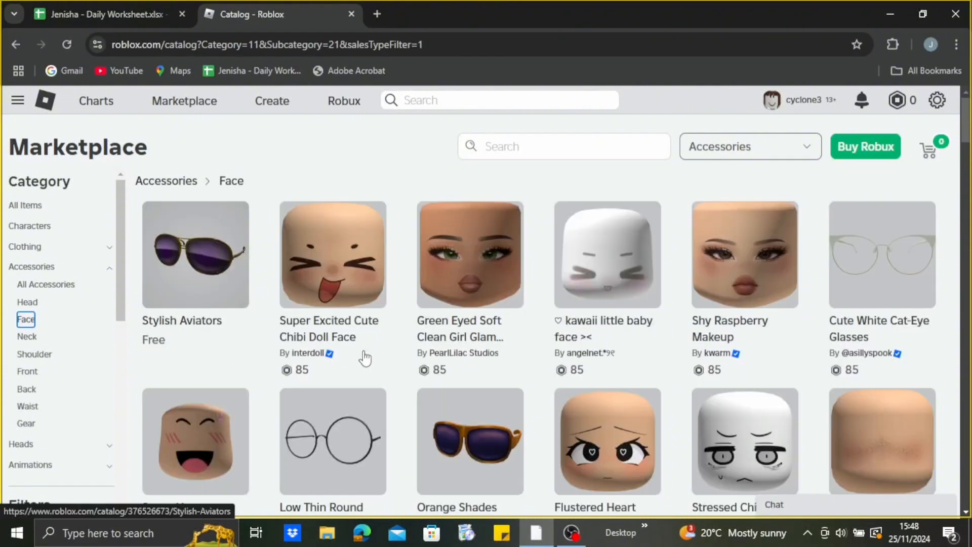
{"action": "scroll", "scroll_direction": "down", "scroll_amount": 3}
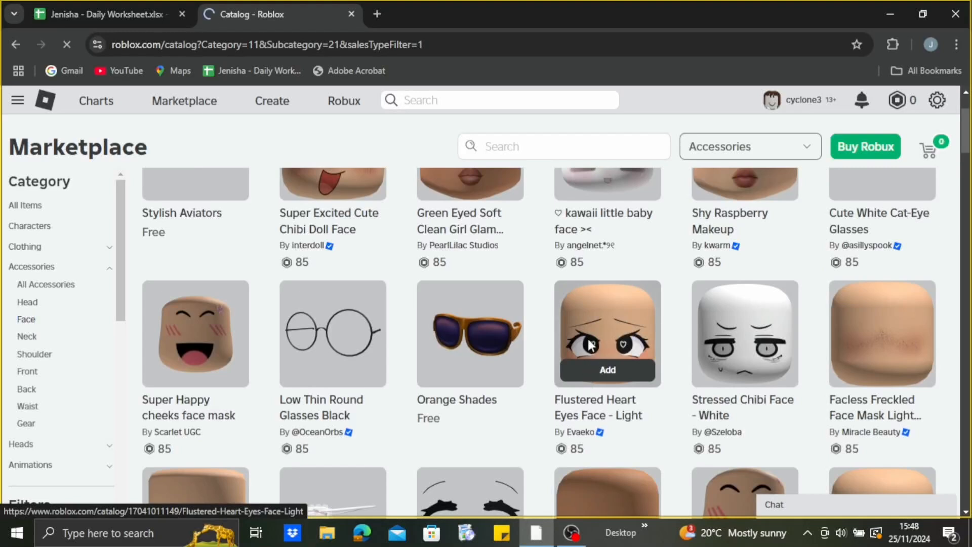
{"action": "left_click", "coordinate": [607, 334]}
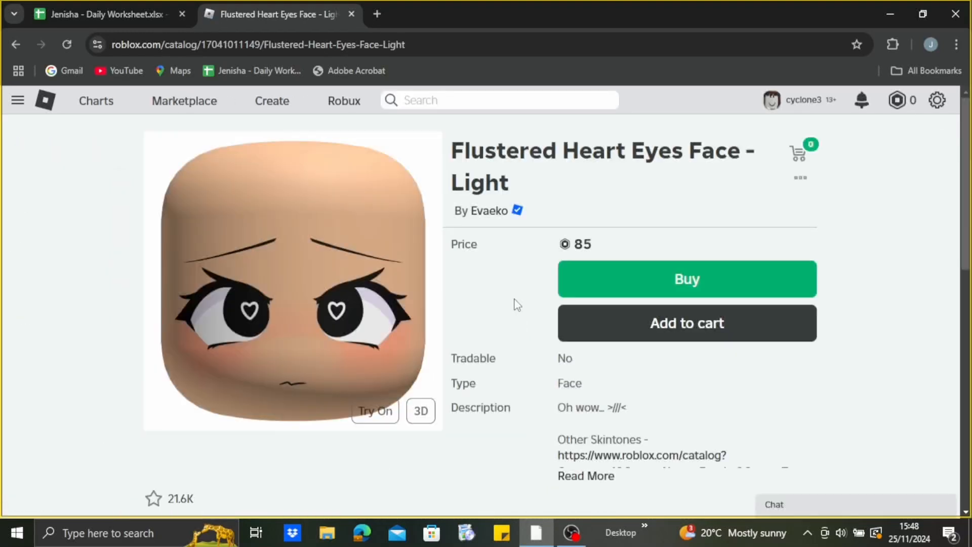
{"action": "right_click", "coordinate": [518, 305]}
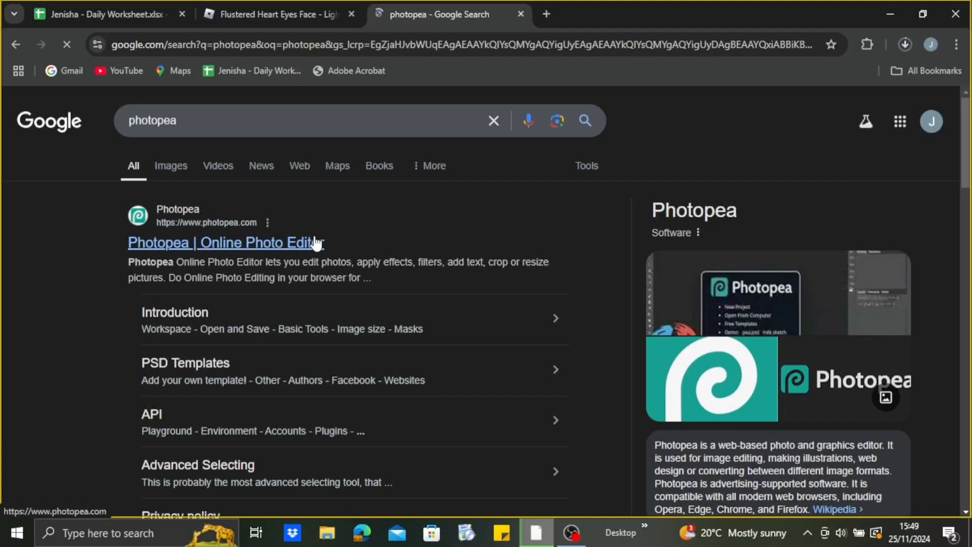
Step: Launch Photopea from the search result and load the face image
{"action": "left_click", "coordinate": [224, 242]}
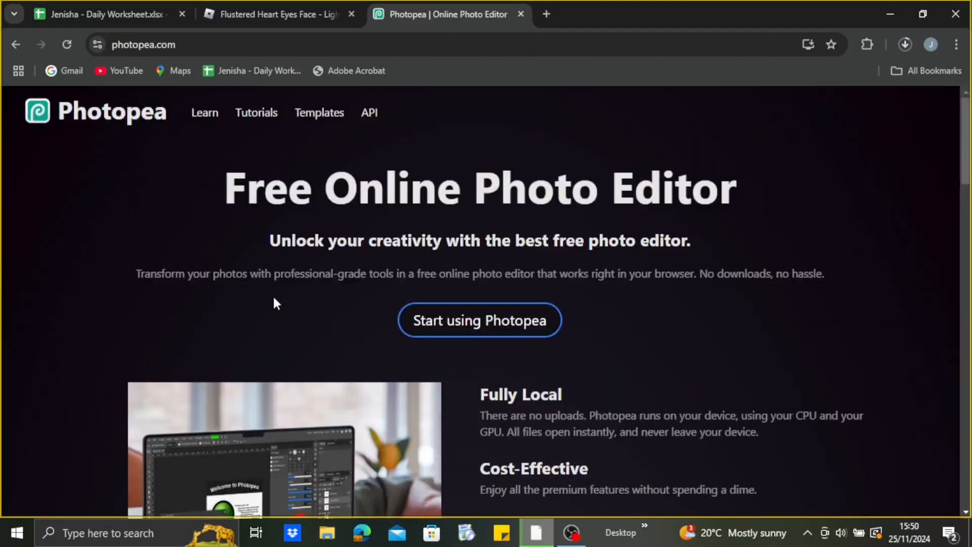
{"action": "left_click", "coordinate": [479, 320]}
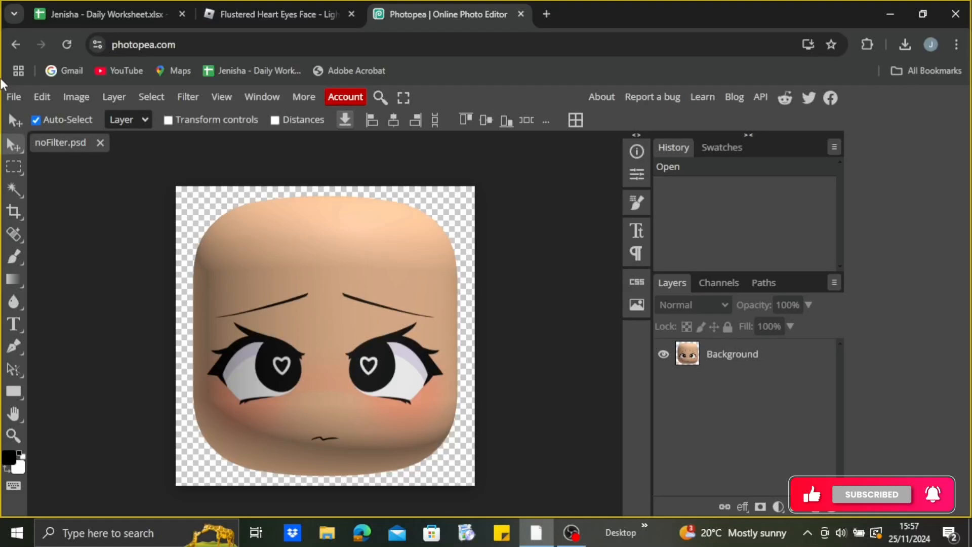
Step: Export the heart-eyes face image as a PNG via File > Export as
{"action": "left_click", "coordinate": [12, 97]}
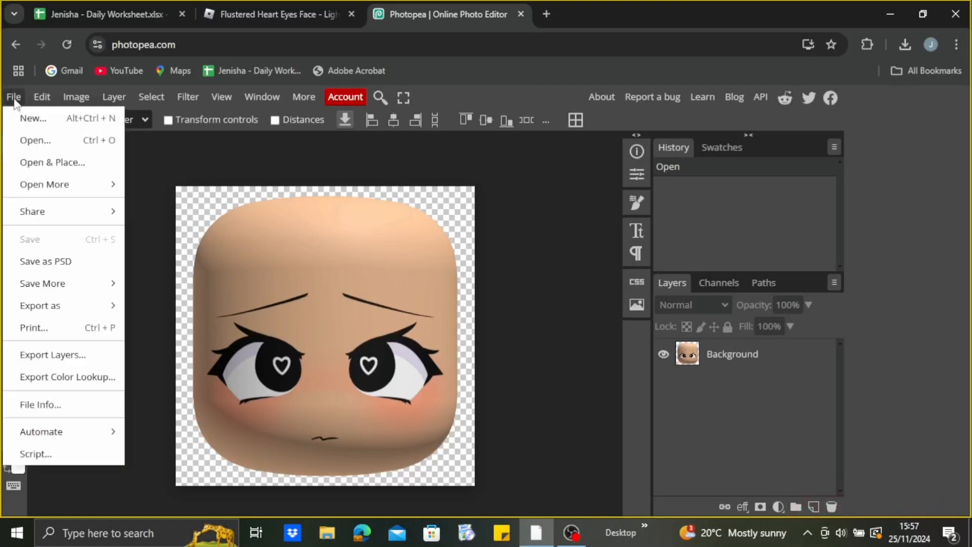
{"action": "mouse_move", "coordinate": [179, 180]}
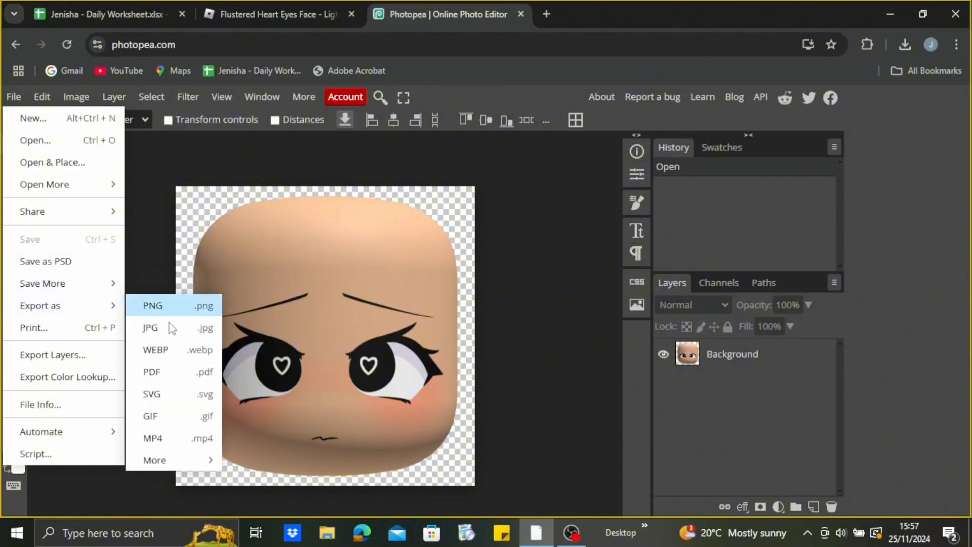
{"action": "mouse_move", "coordinate": [195, 316]}
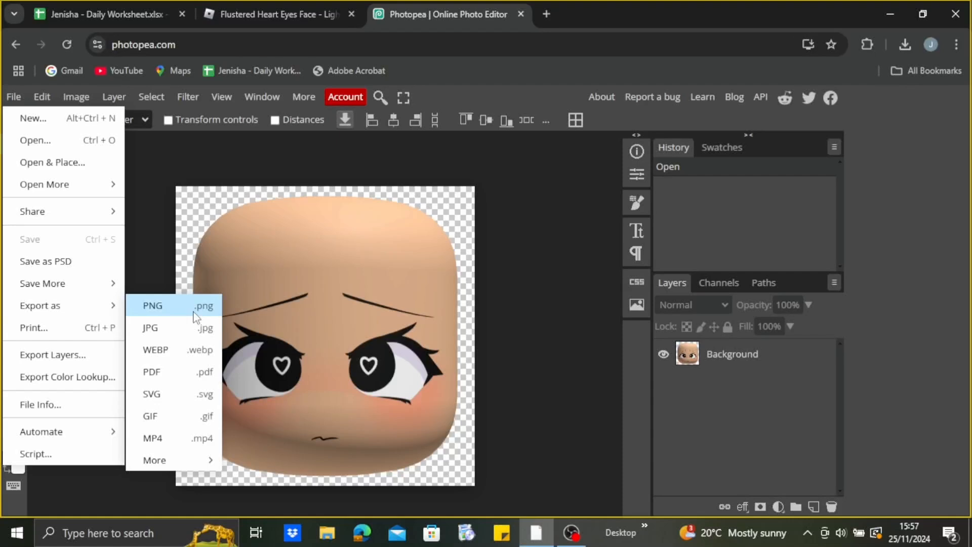
{"action": "left_click", "coordinate": [279, 13]}
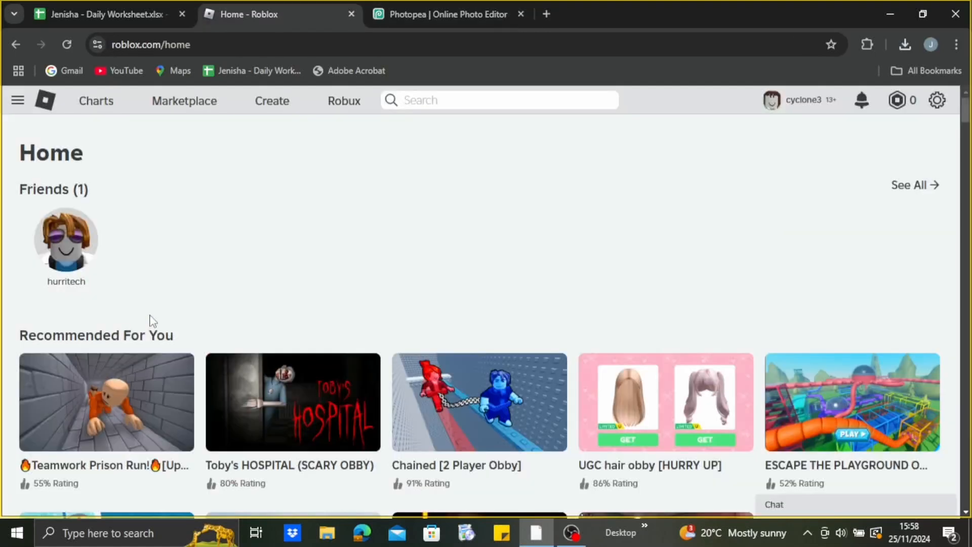
Step: Go to Creator Hub's Creations dashboard and show the Development Items section
{"action": "left_click", "coordinate": [271, 100]}
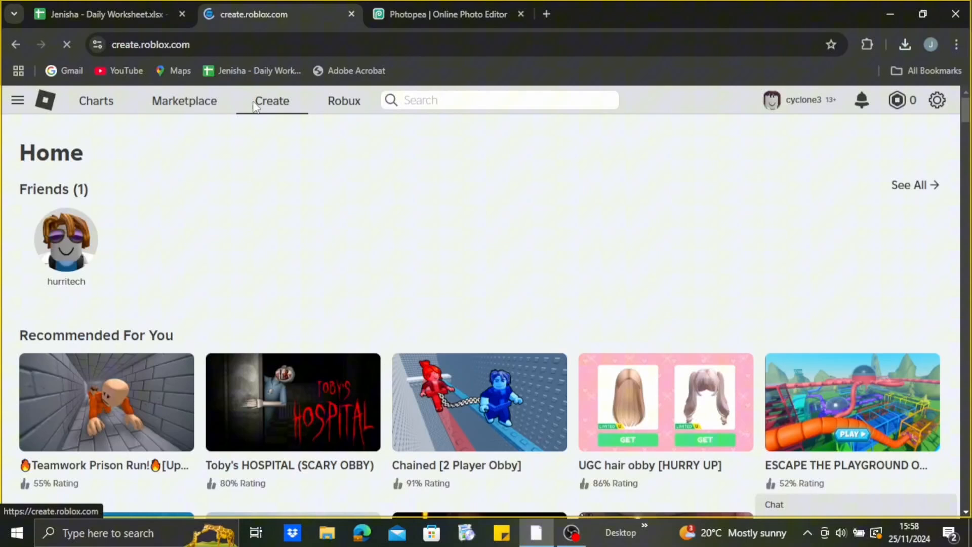
{"action": "left_click", "coordinate": [272, 100]}
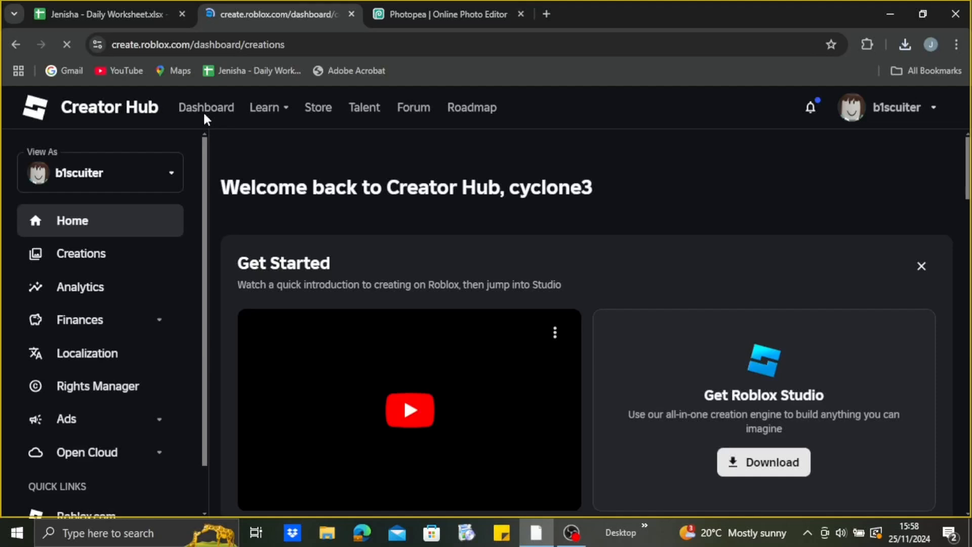
{"action": "left_click", "coordinate": [81, 253]}
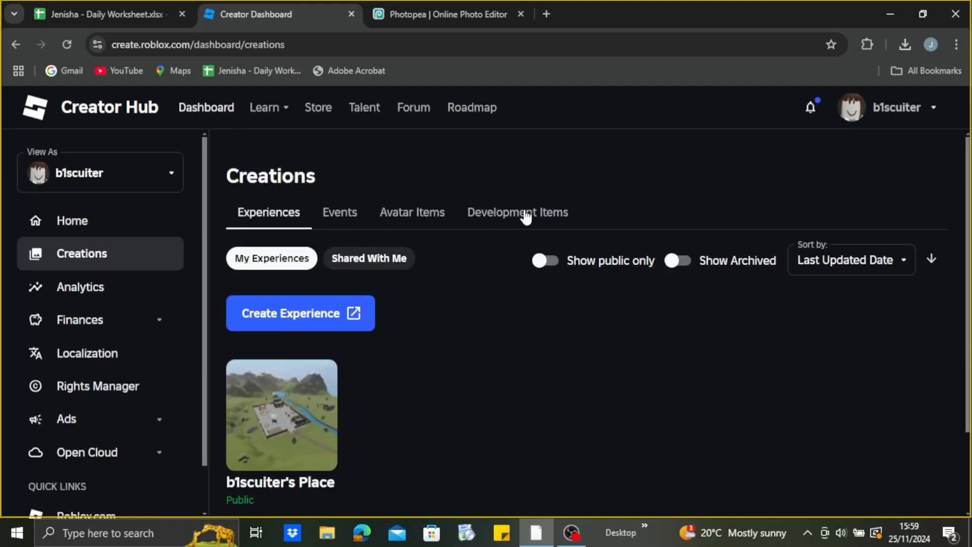
{"action": "left_click", "coordinate": [517, 212]}
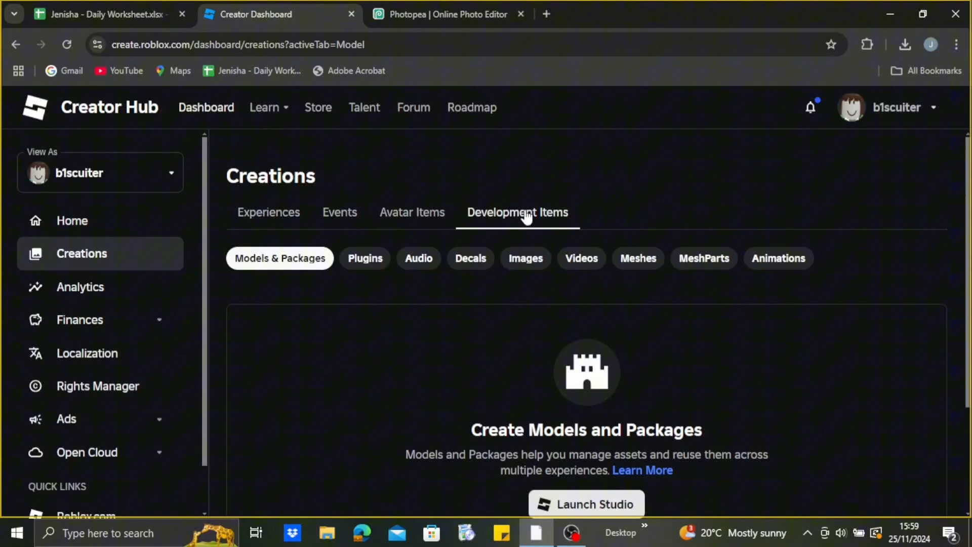
Step: Upload noFilter.png as a new Decal, keeping name noFilter and description Decal
{"action": "left_click", "coordinate": [470, 258]}
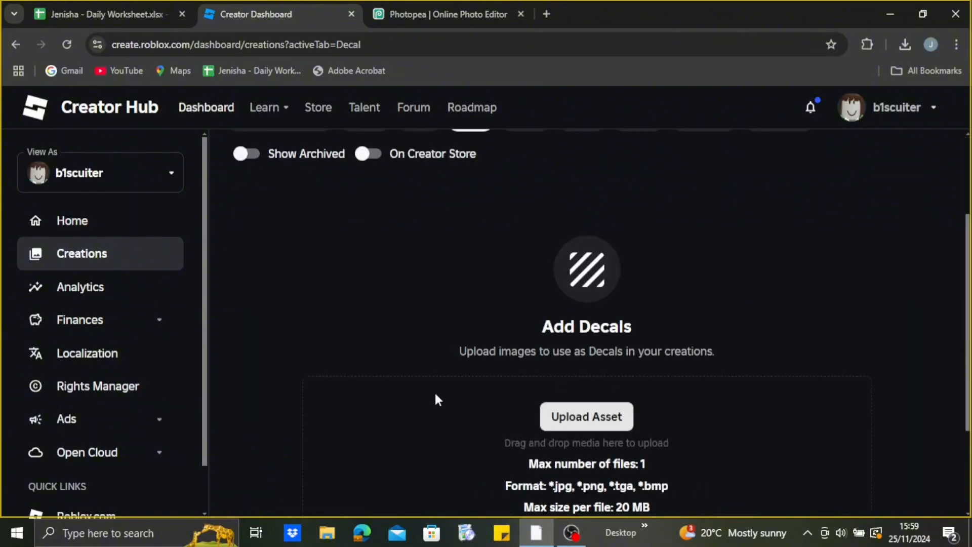
{"action": "left_click", "coordinate": [586, 416]}
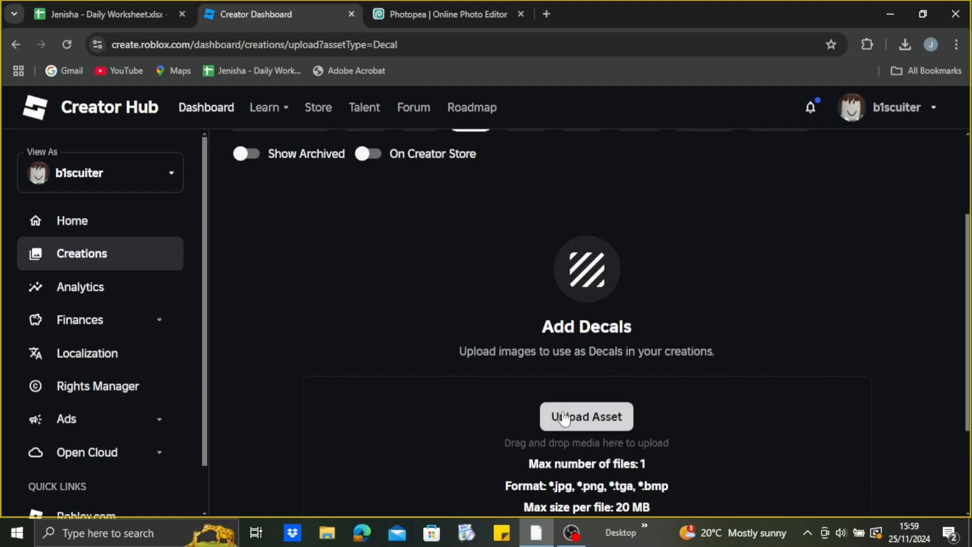
{"action": "left_click", "coordinate": [586, 416]}
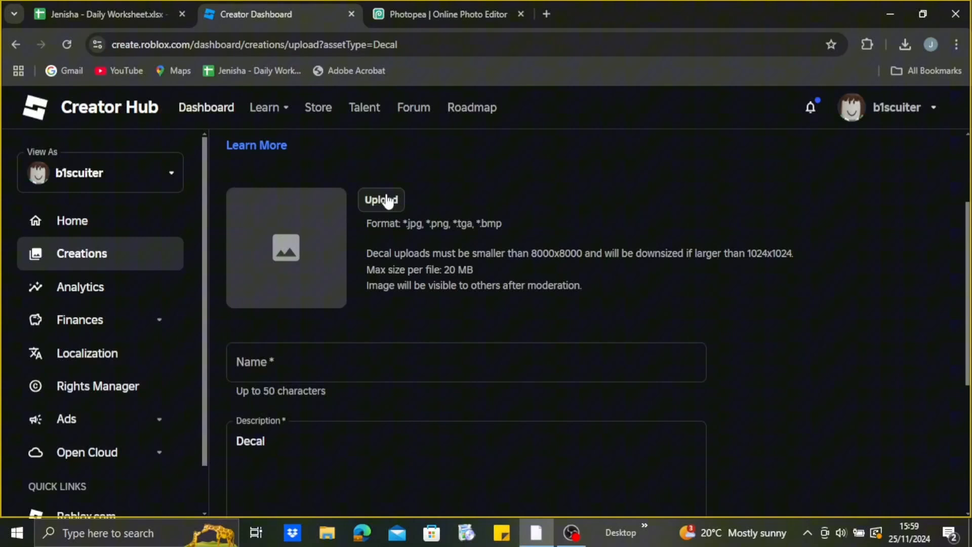
{"action": "left_click", "coordinate": [381, 200]}
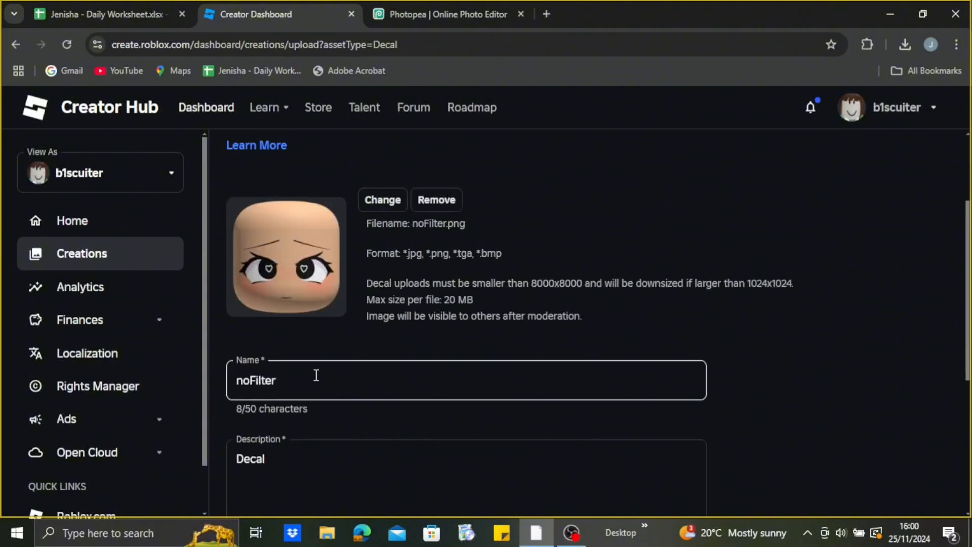
{"action": "scroll", "scroll_direction": "down", "scroll_amount": 3}
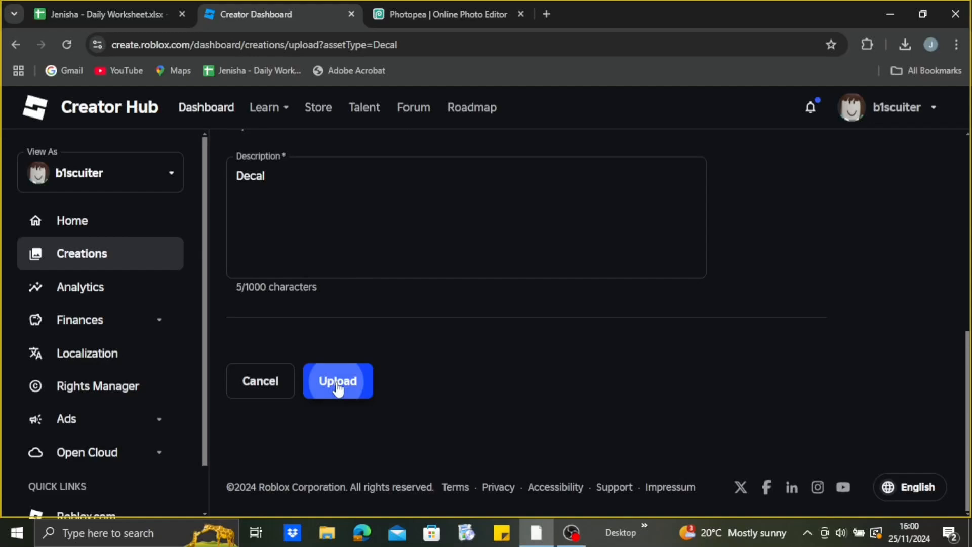
{"action": "left_click", "coordinate": [337, 380]}
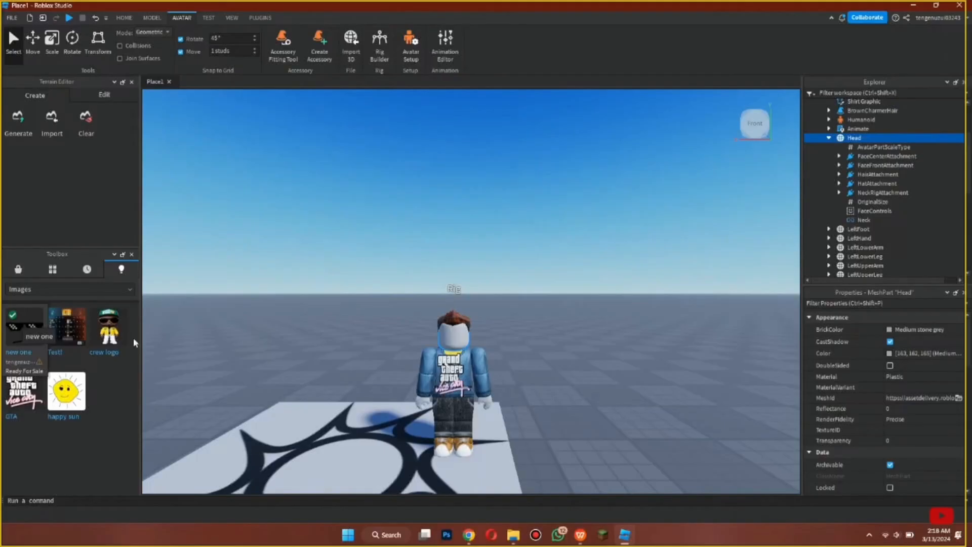